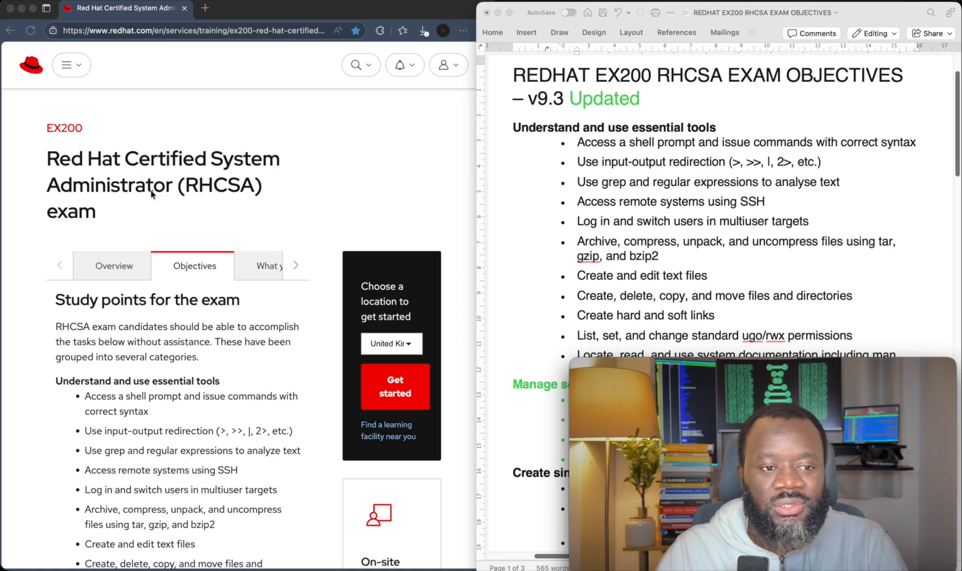
{"action": "scroll", "scroll_direction": "down", "scroll_amount": 3}
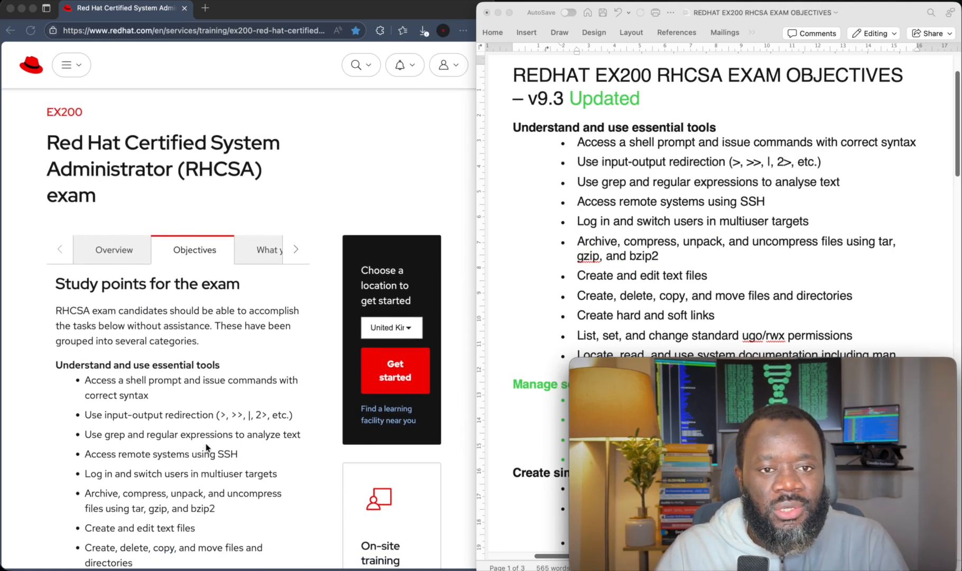
{"action": "mouse_move", "coordinate": [193, 181]}
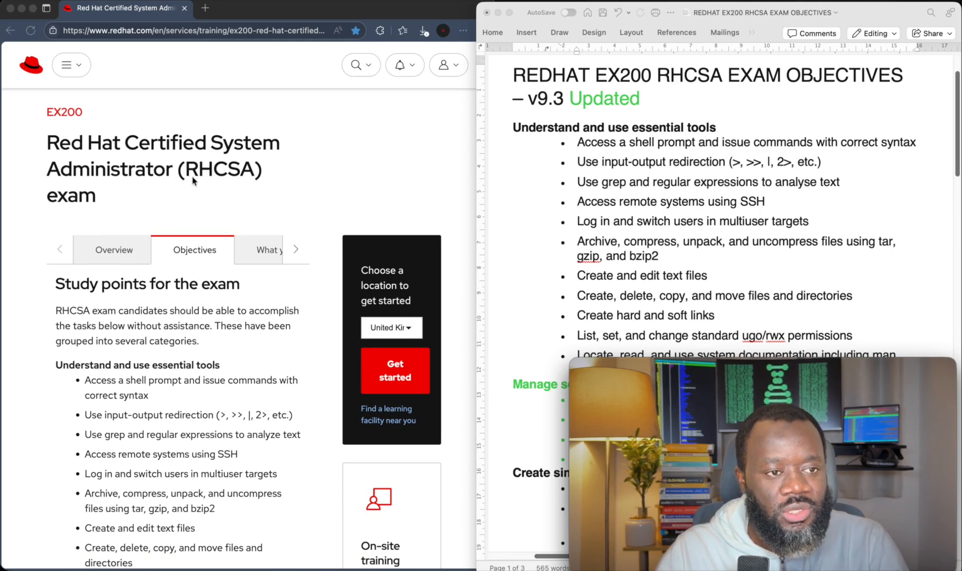
{"action": "mouse_move", "coordinate": [104, 185]}
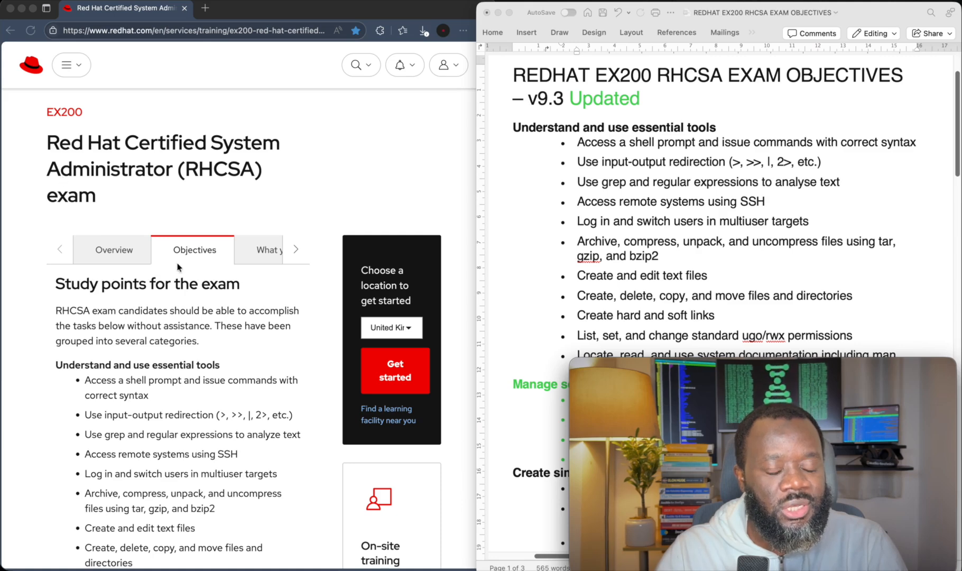
{"action": "scroll", "scroll_direction": "down", "scroll_amount": 3}
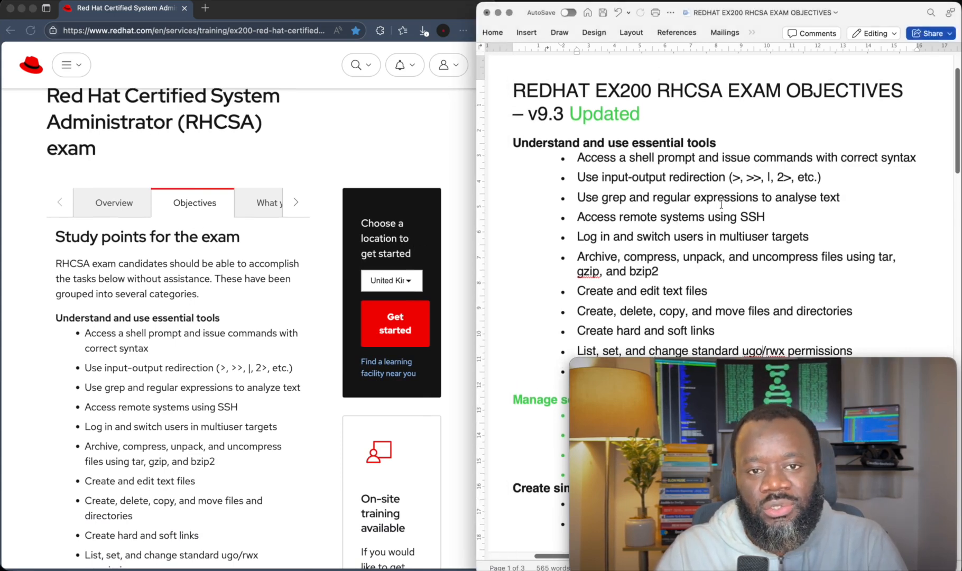
{"action": "scroll", "scroll_direction": "down", "scroll_amount": 3}
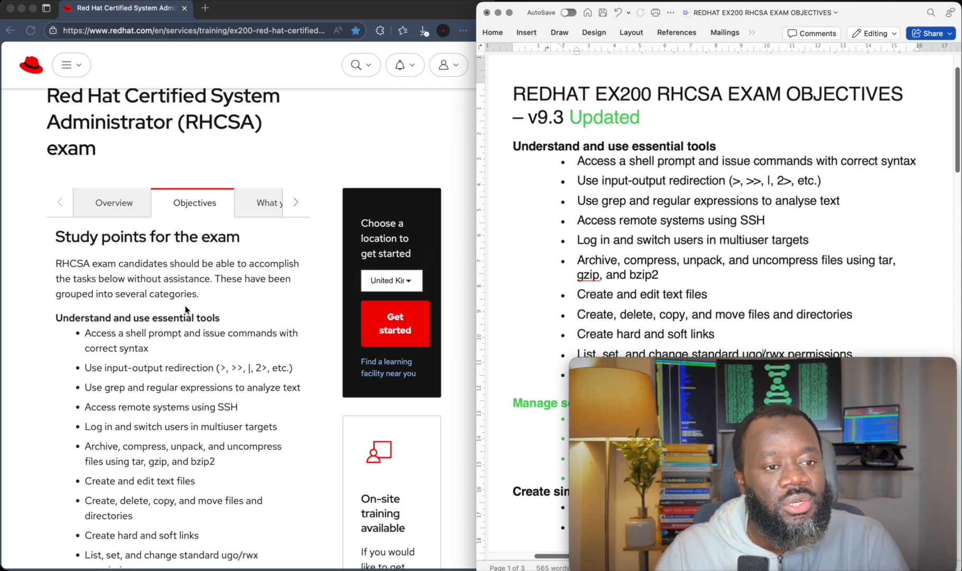
{"action": "scroll", "scroll_direction": "down", "scroll_amount": 3}
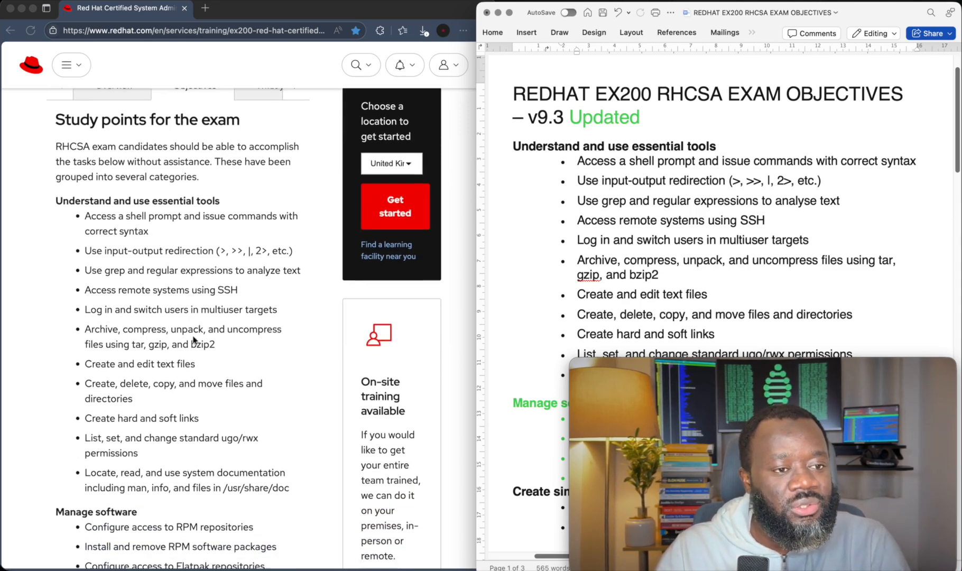
{"action": "scroll", "scroll_direction": "down", "scroll_amount": 3}
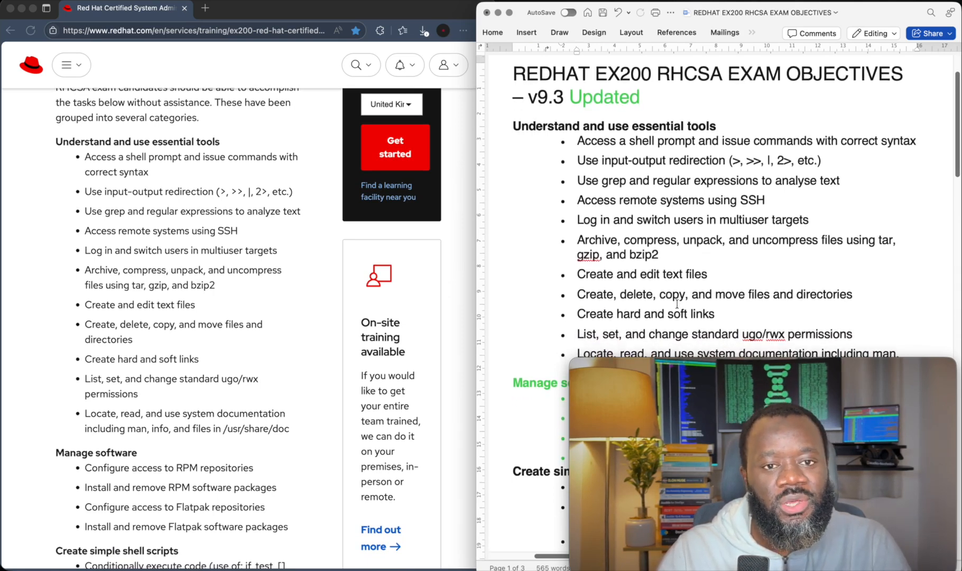
{"action": "scroll", "scroll_direction": "down", "scroll_amount": 3}
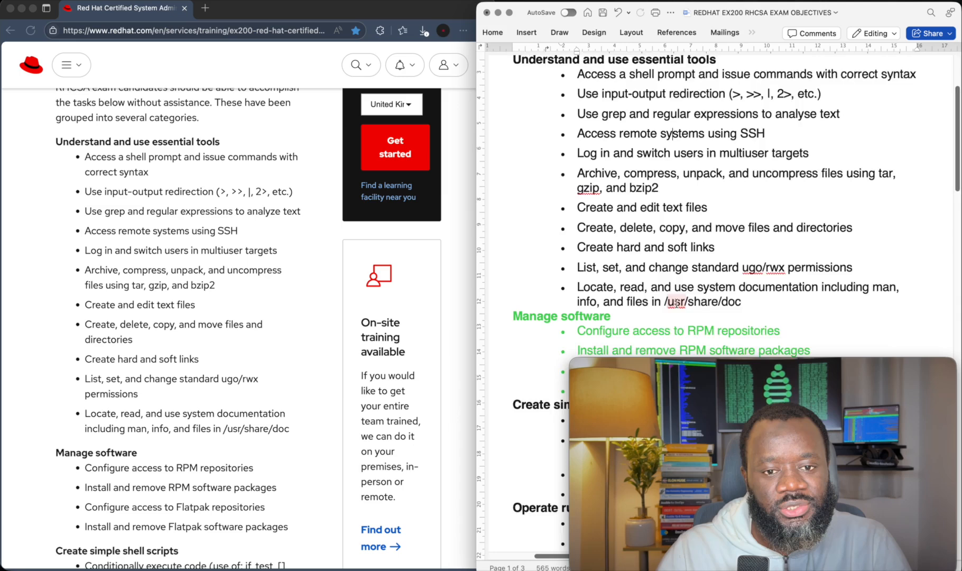
{"action": "scroll", "scroll_direction": "down", "scroll_amount": 3}
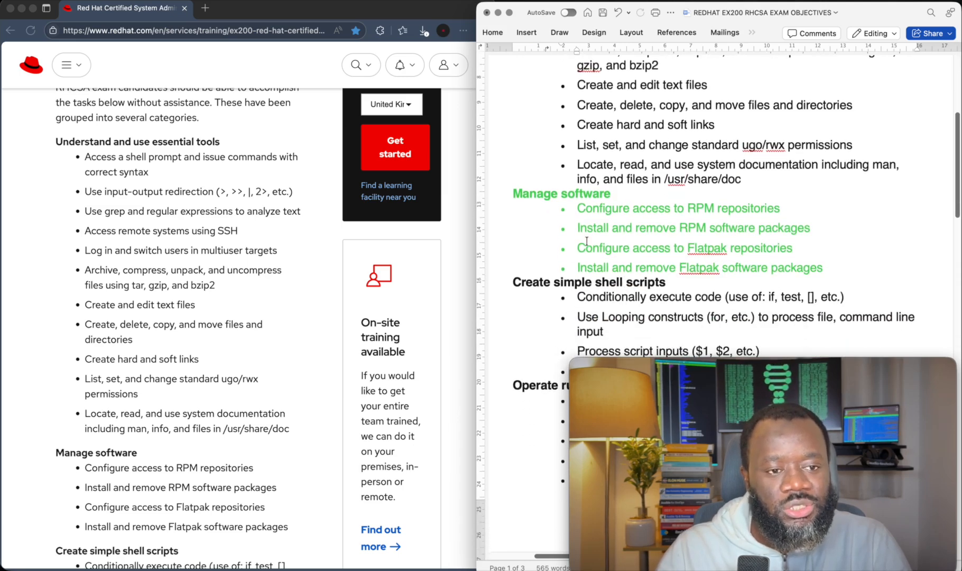
{"action": "scroll", "scroll_direction": "down", "scroll_amount": 3}
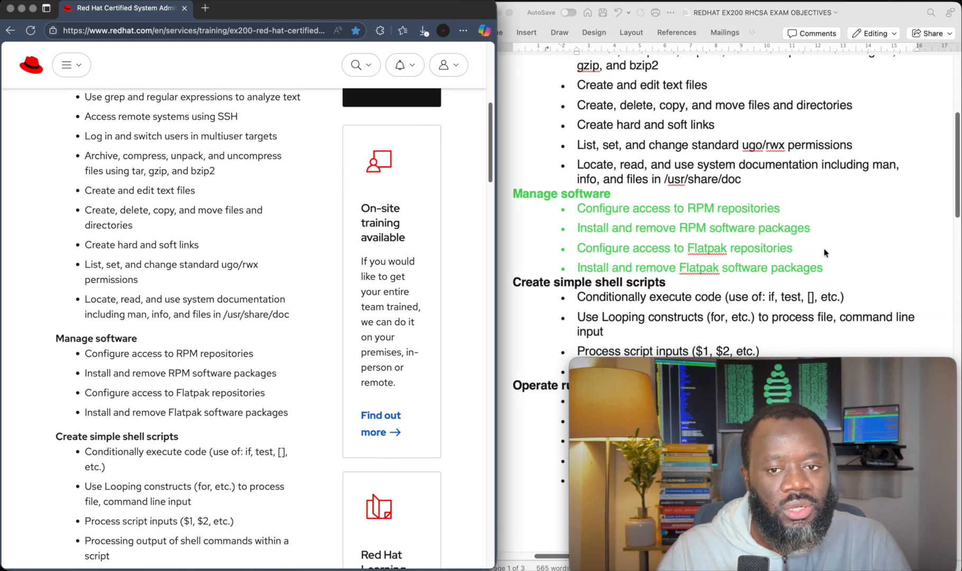
{"action": "left_click_drag", "start_coordinate": [594, 207], "coordinate": [827, 267]}
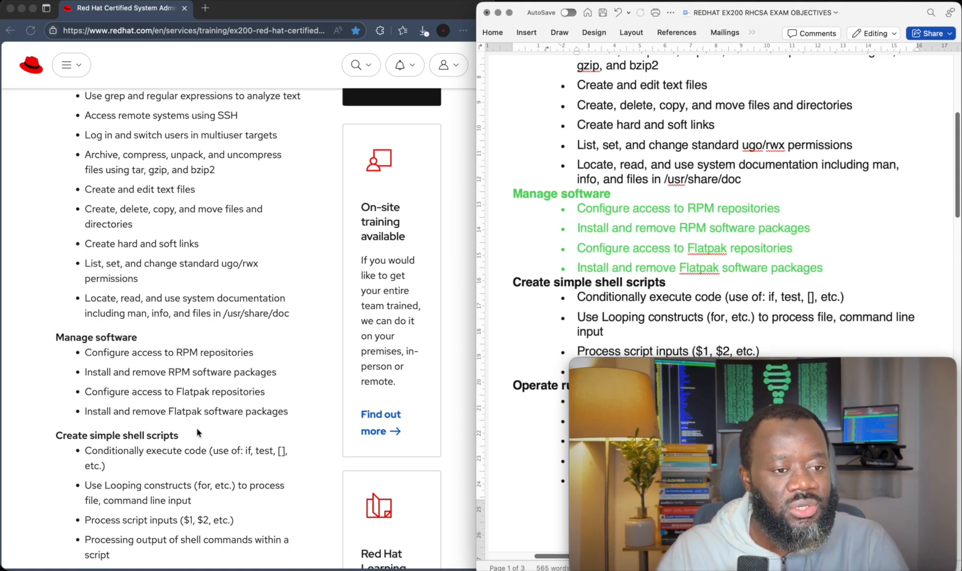
{"action": "scroll", "scroll_direction": "down", "scroll_amount": 3}
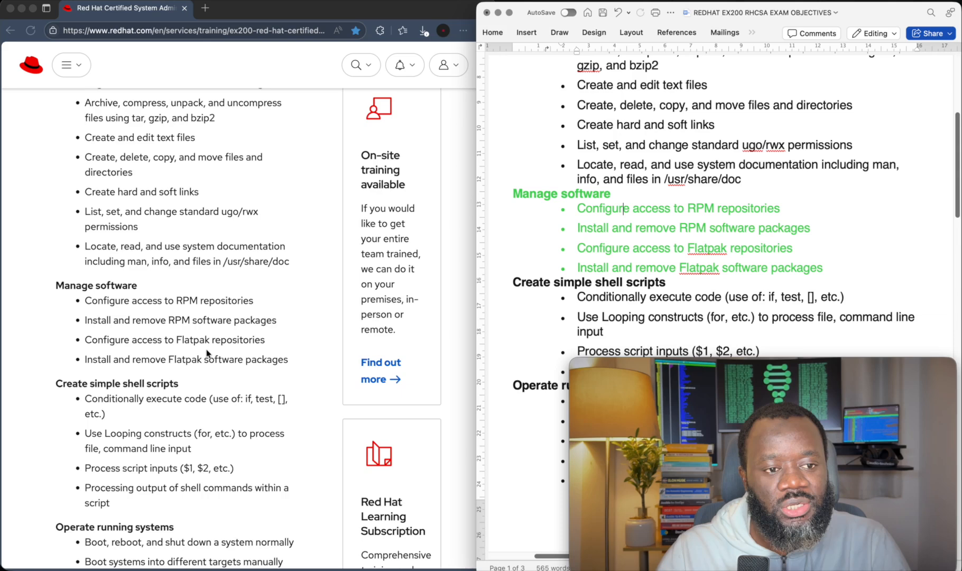
{"action": "scroll", "scroll_direction": "down", "scroll_amount": 3}
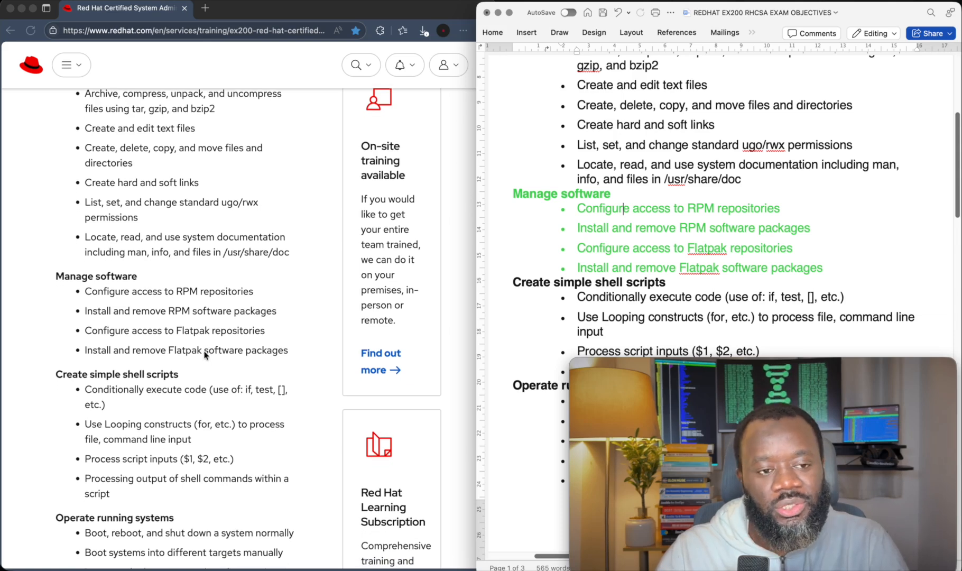
{"action": "scroll", "scroll_direction": "down", "scroll_amount": 3}
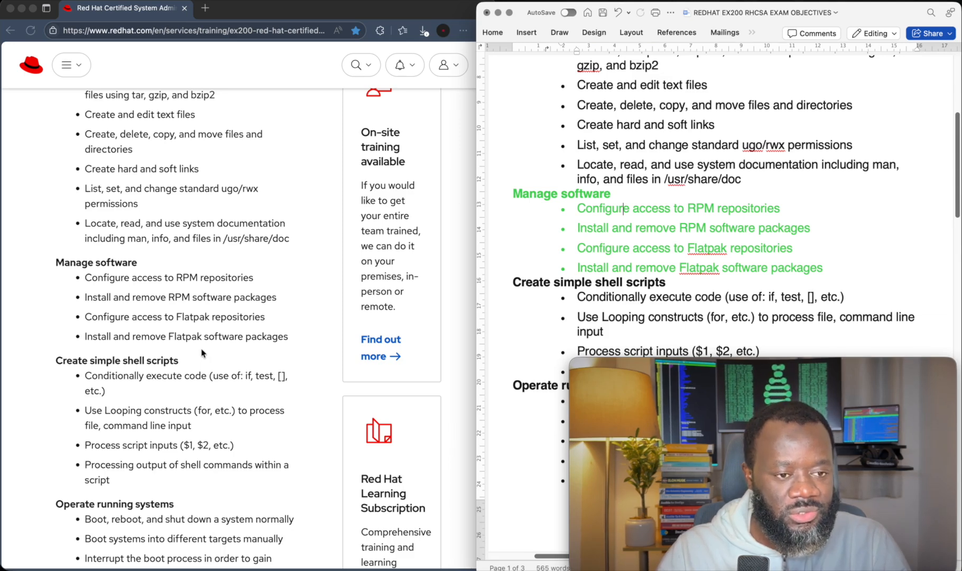
{"action": "mouse_move", "coordinate": [204, 338]}
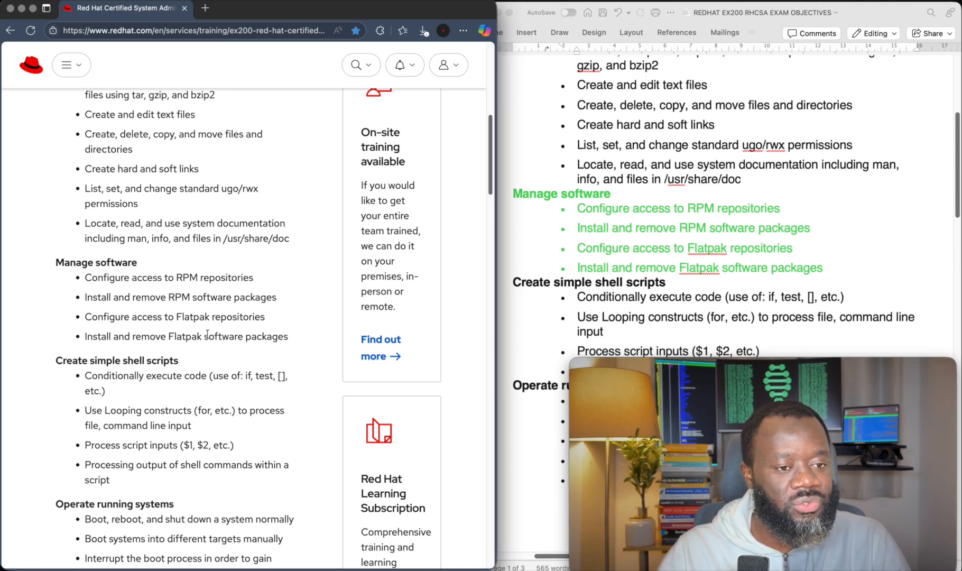
{"action": "left_click_drag", "start_coordinate": [86, 296], "coordinate": [288, 336]}
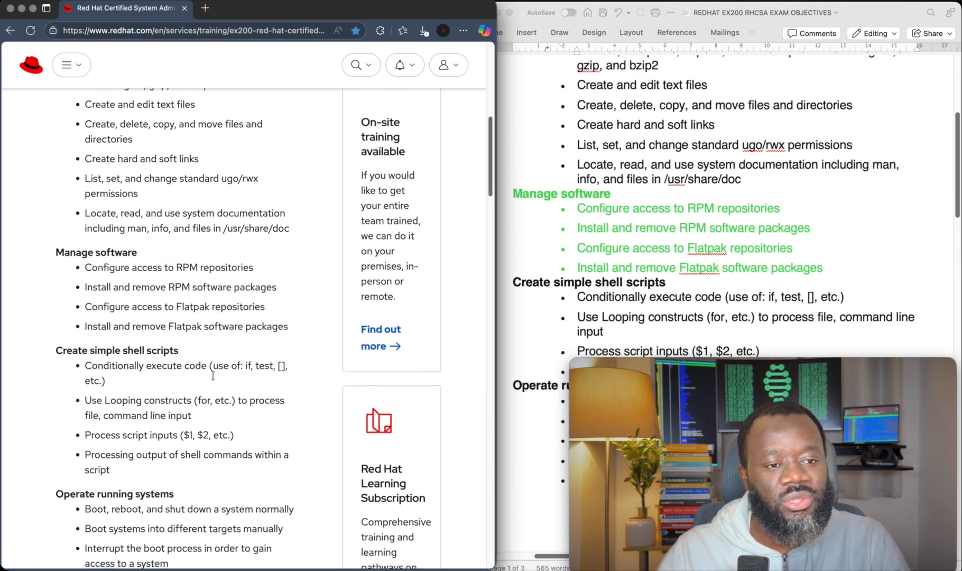
{"action": "scroll", "scroll_direction": "down", "scroll_amount": 3}
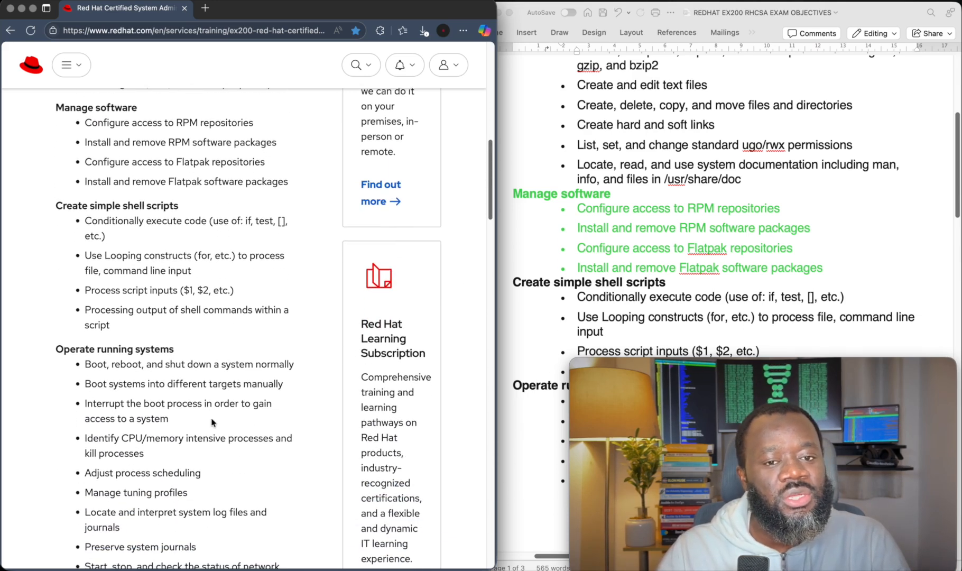
{"action": "scroll", "scroll_direction": "down", "scroll_amount": 3}
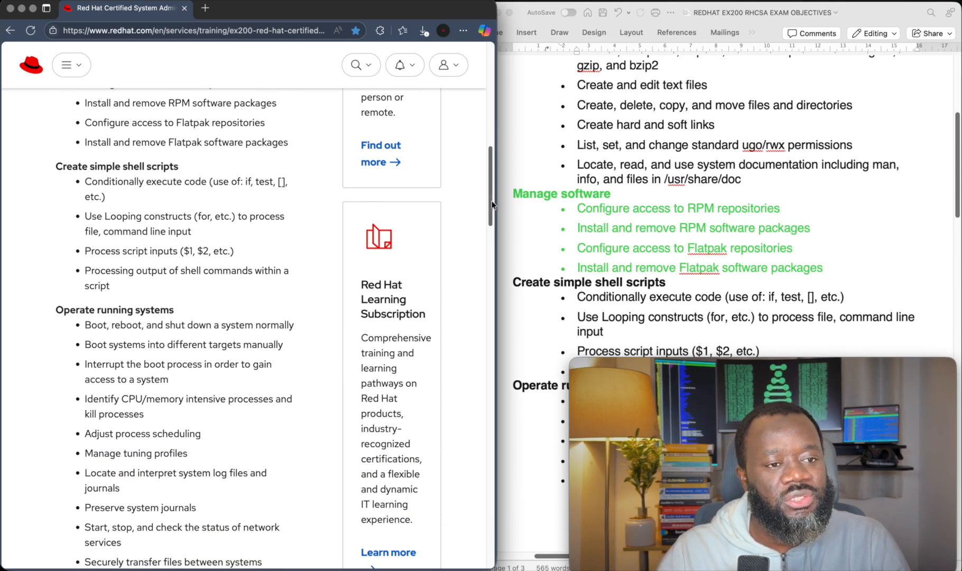
{"action": "scroll", "scroll_direction": "down", "scroll_amount": 3}
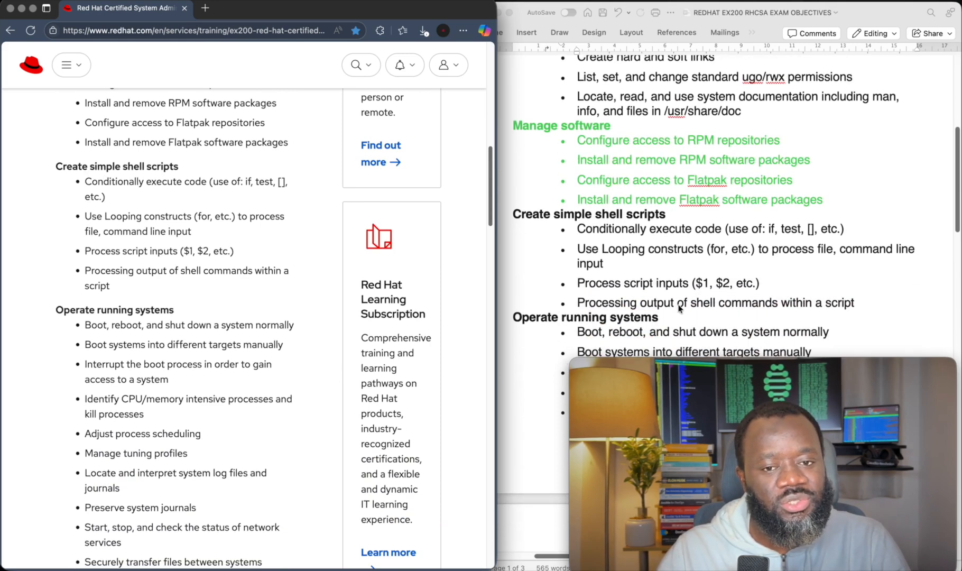
{"action": "scroll", "scroll_direction": "down", "scroll_amount": 3}
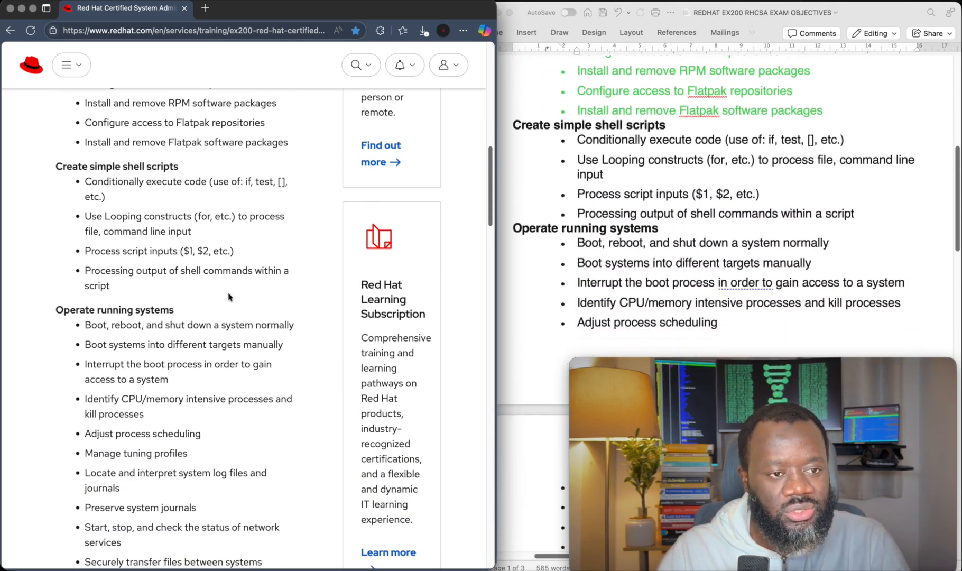
{"action": "scroll", "scroll_direction": "down", "scroll_amount": 3}
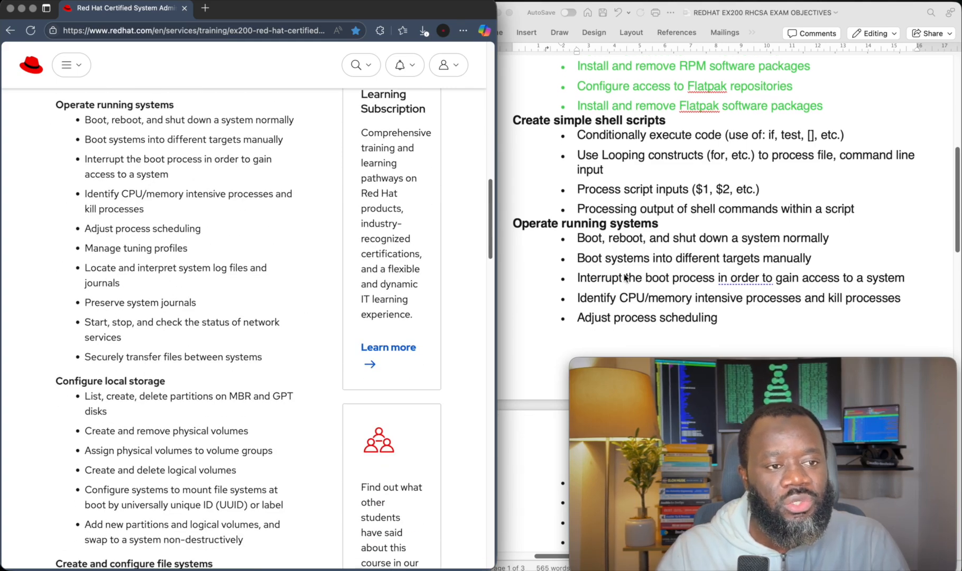
{"action": "scroll", "scroll_direction": "down", "scroll_amount": 3}
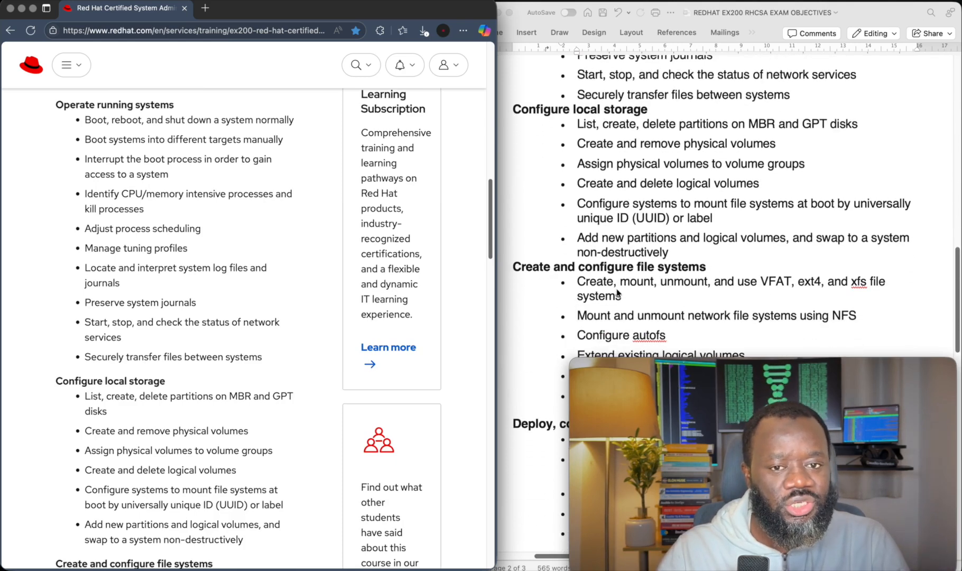
{"action": "scroll", "scroll_direction": "down", "scroll_amount": 3}
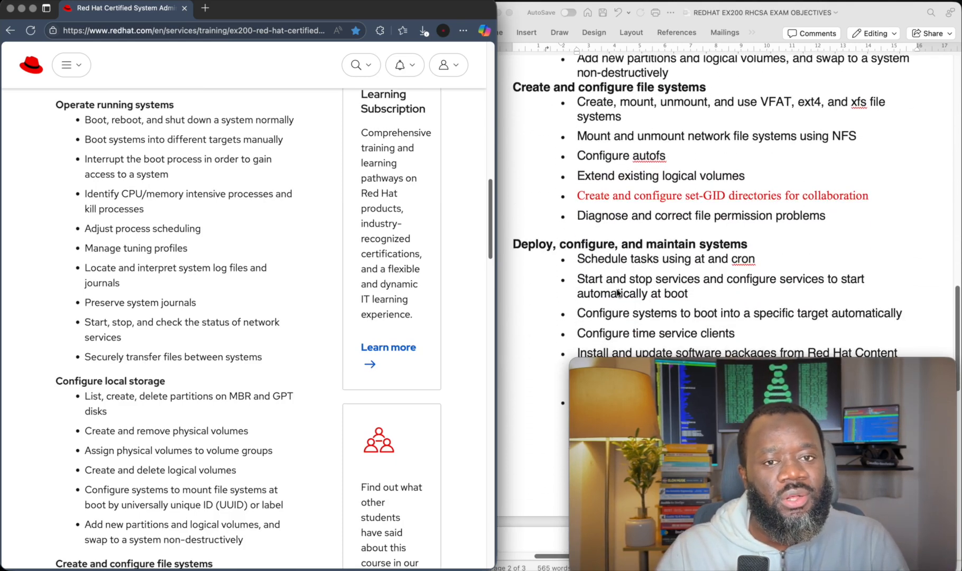
{"action": "scroll", "scroll_direction": "down", "scroll_amount": 3}
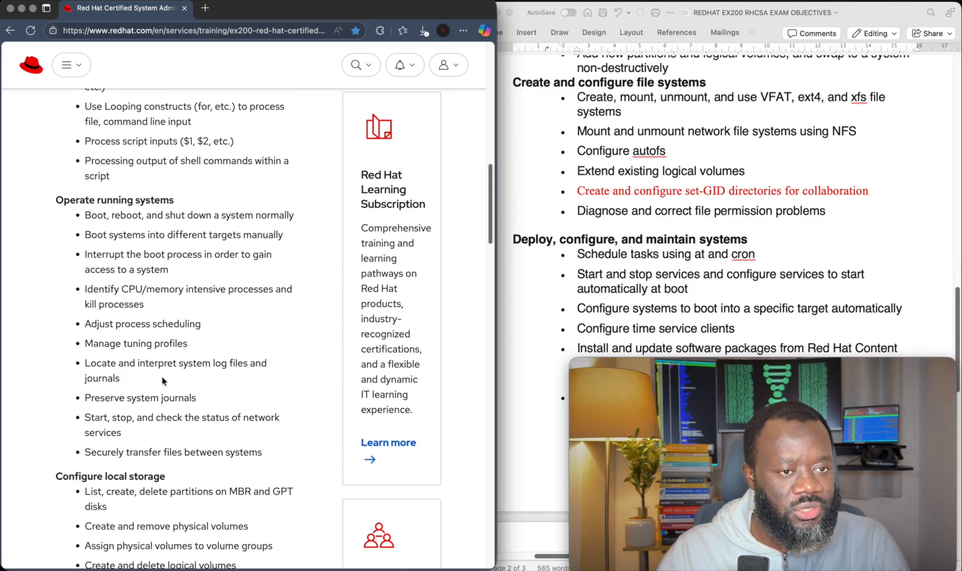
{"action": "scroll", "scroll_direction": "down", "scroll_amount": 3}
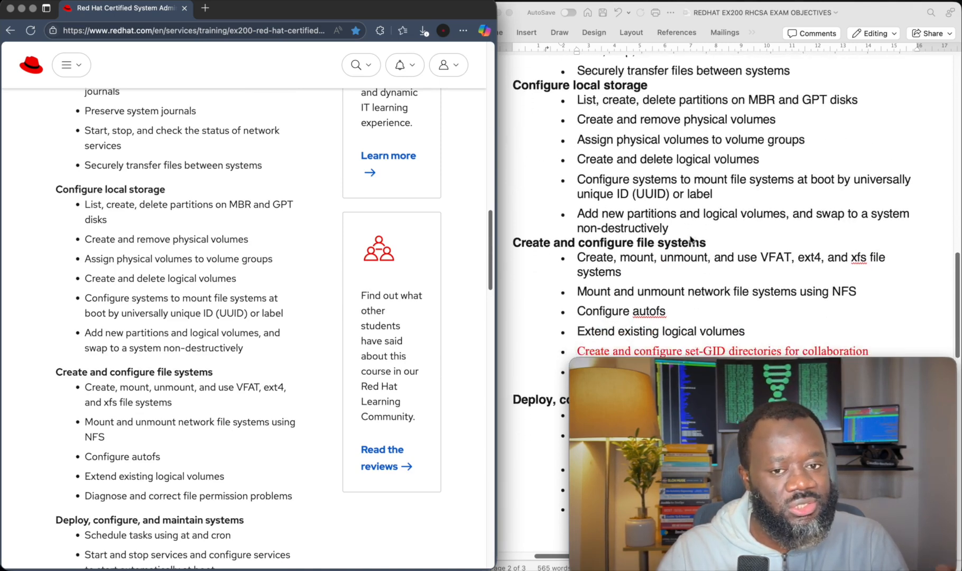
{"action": "scroll", "scroll_direction": "down", "scroll_amount": 3}
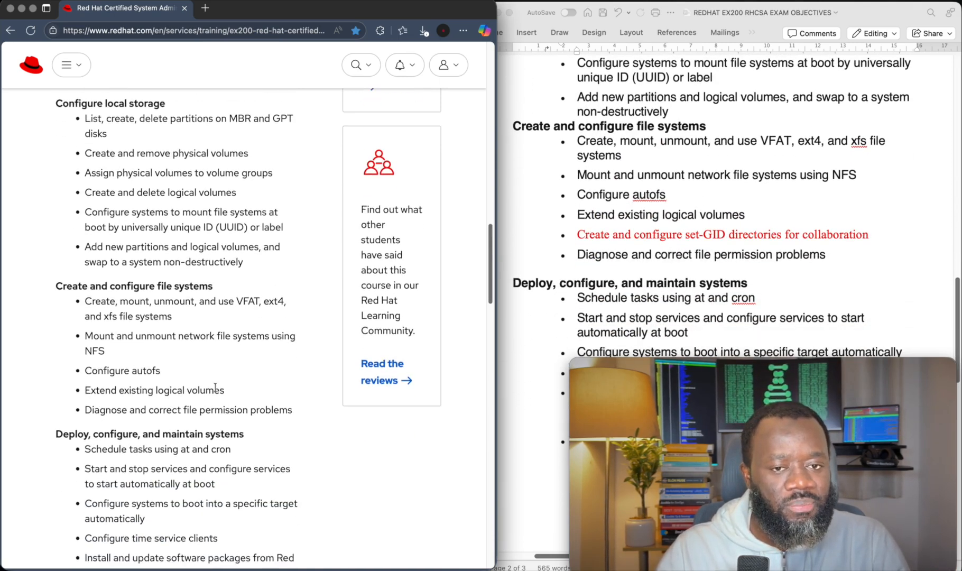
{"action": "scroll", "scroll_direction": "down", "scroll_amount": 3}
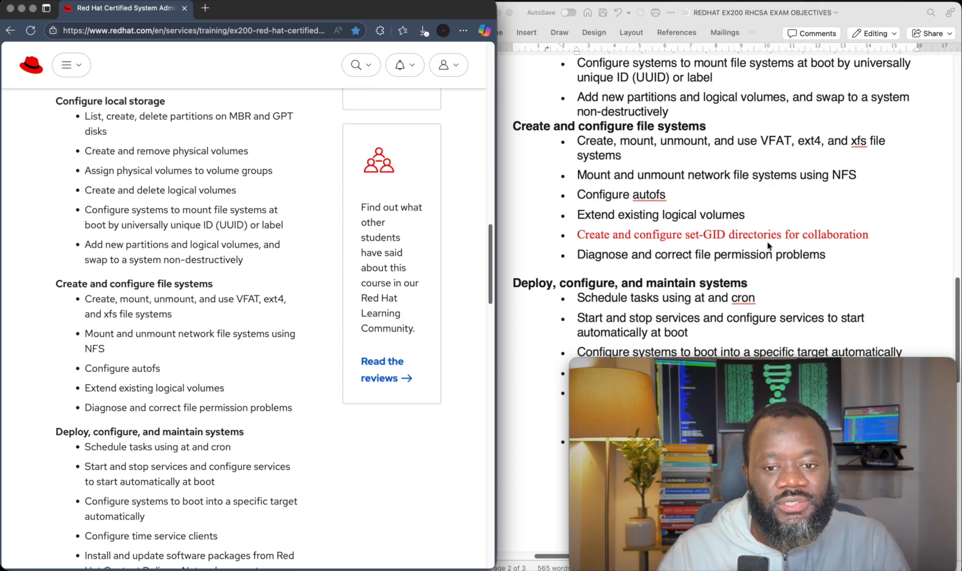
{"action": "scroll", "scroll_direction": "down", "scroll_amount": 3}
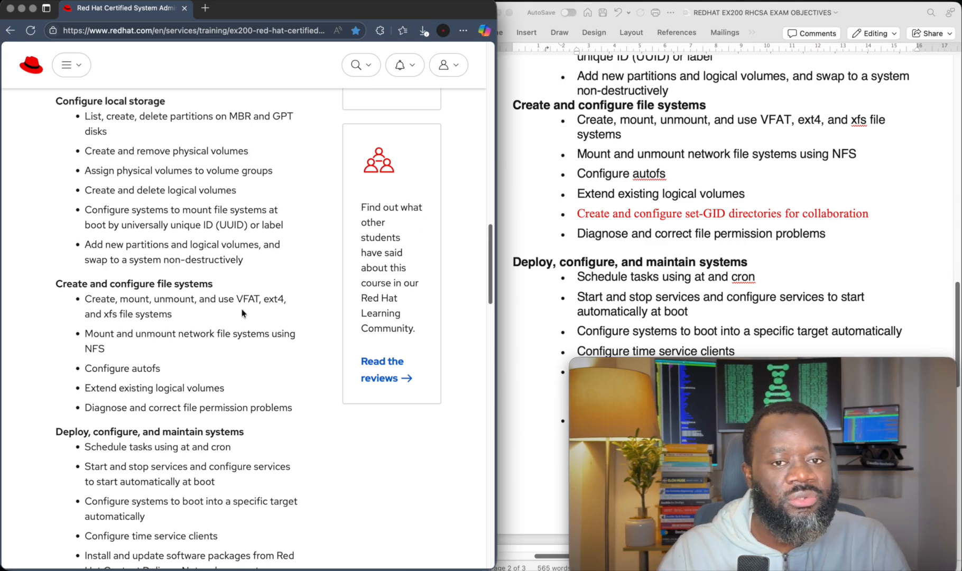
{"action": "scroll", "scroll_direction": "down", "scroll_amount": 3}
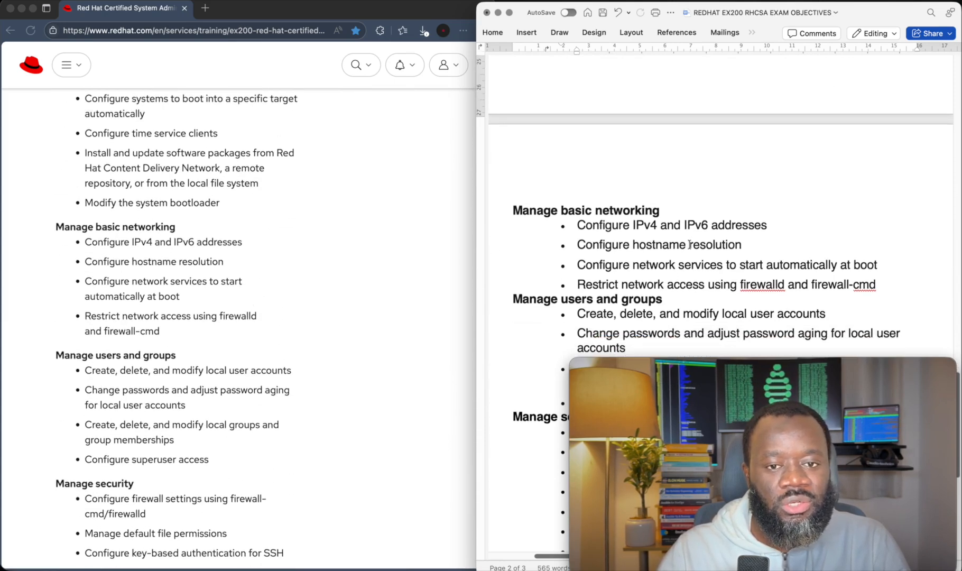
{"action": "scroll", "scroll_direction": "down", "scroll_amount": 3}
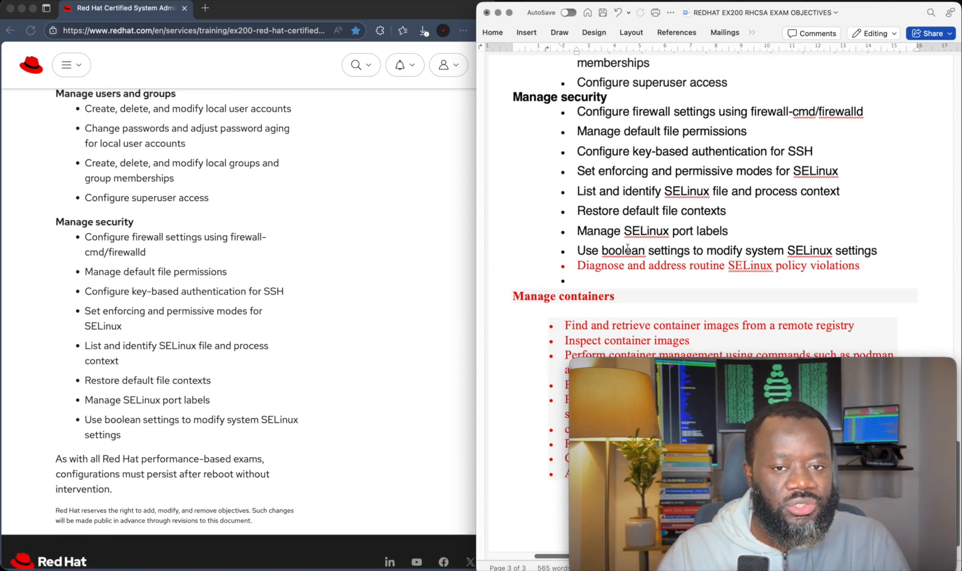
{"action": "scroll", "scroll_direction": "down", "scroll_amount": 3}
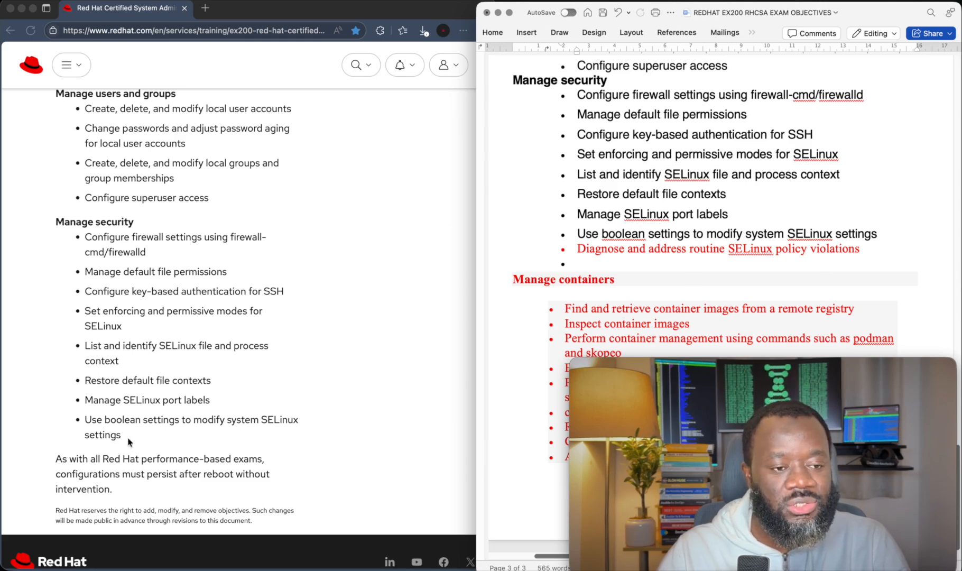
{"action": "mouse_move", "coordinate": [90, 427]}
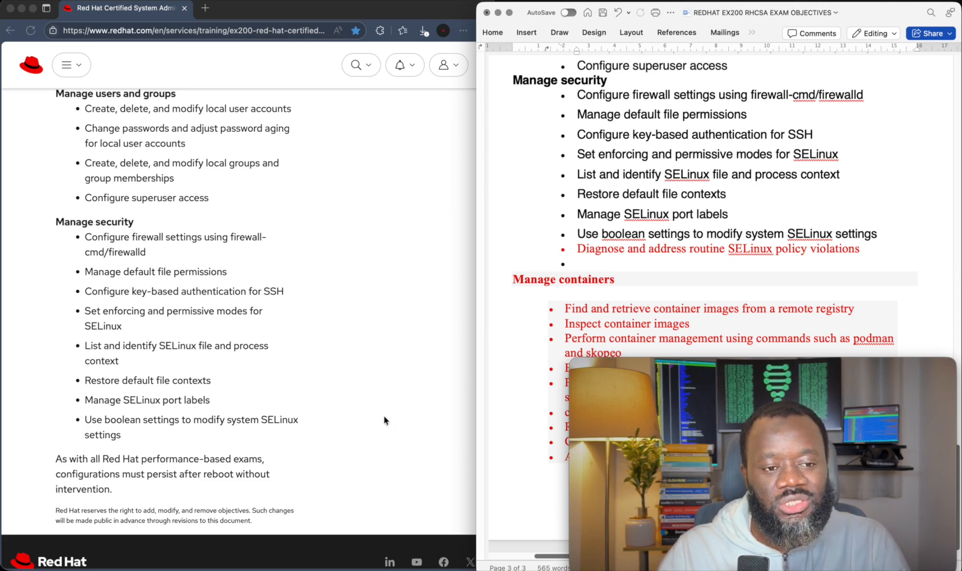
{"action": "double_click", "coordinate": [810, 233]}
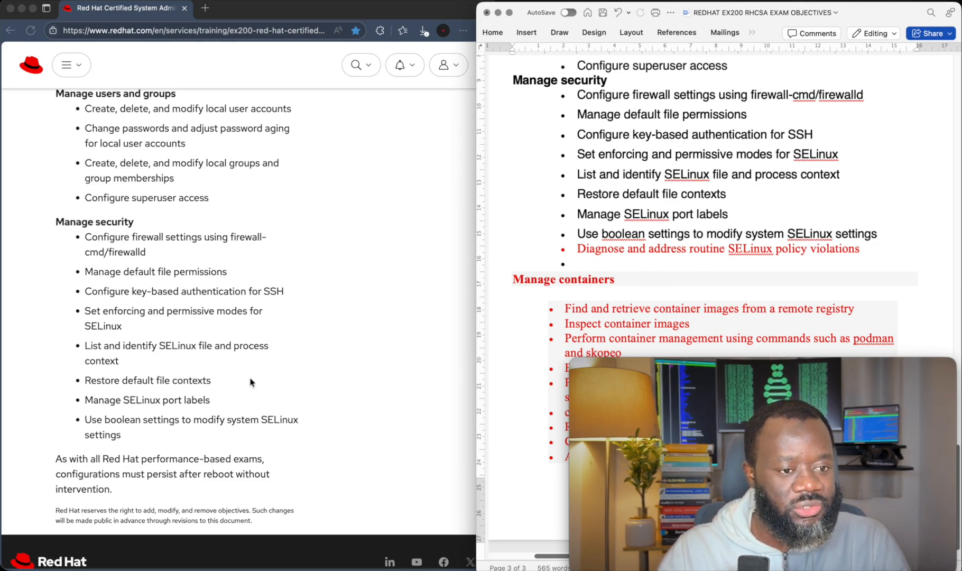
{"action": "scroll", "scroll_direction": "down", "scroll_amount": 3}
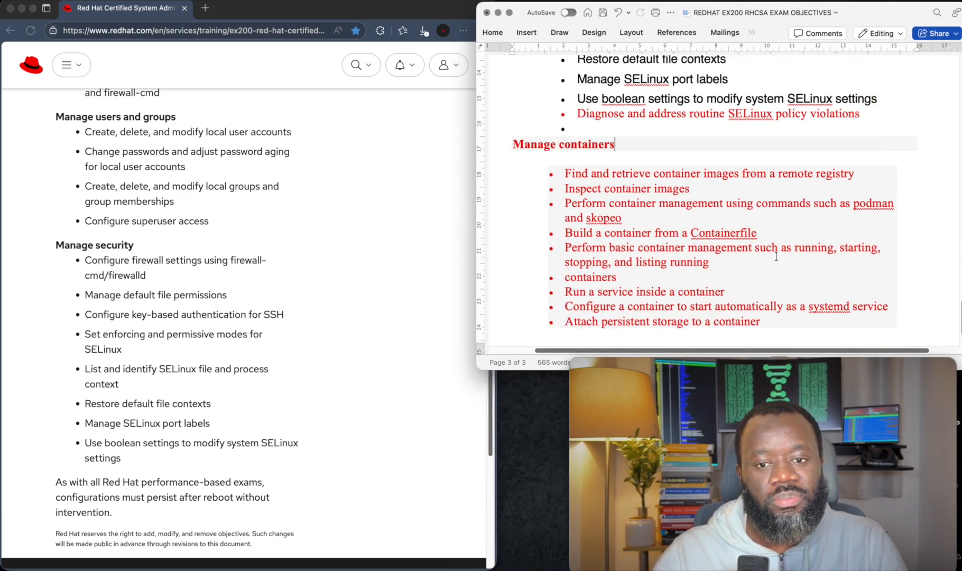
{"action": "scroll", "scroll_direction": "down", "scroll_amount": 3}
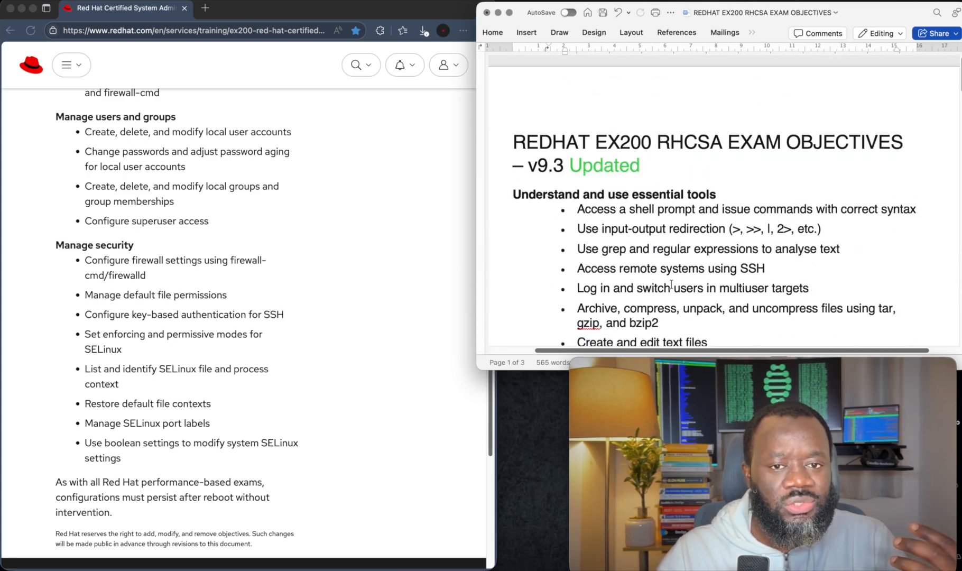
{"action": "scroll", "scroll_direction": "down", "scroll_amount": 3}
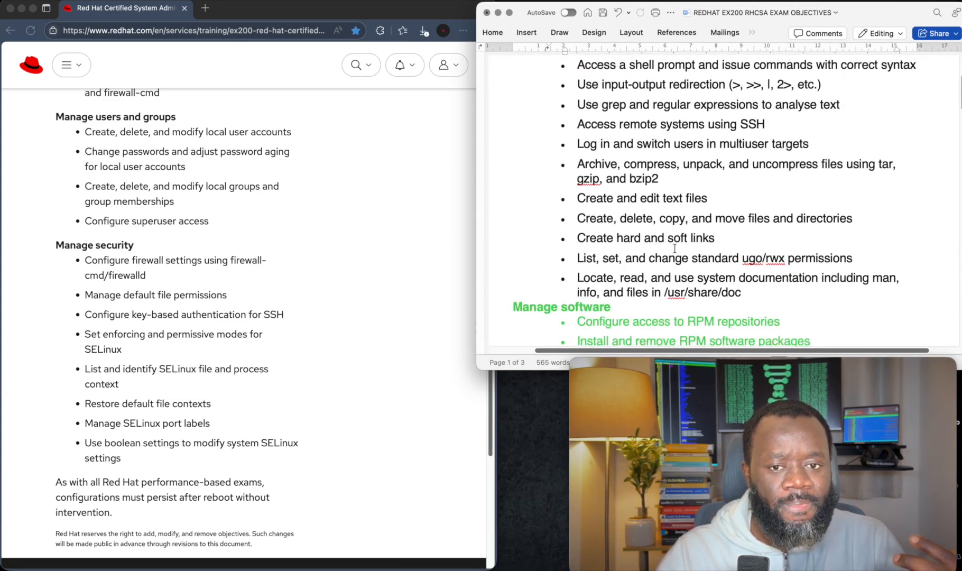
{"action": "scroll", "scroll_direction": "down", "scroll_amount": 3}
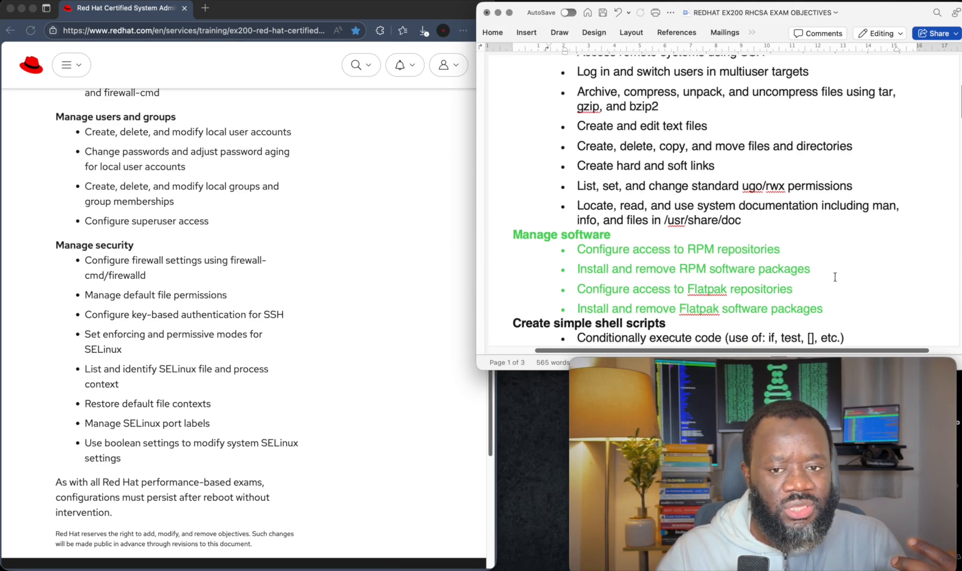
{"action": "left_click_drag", "start_coordinate": [577, 269], "coordinate": [840, 308]}
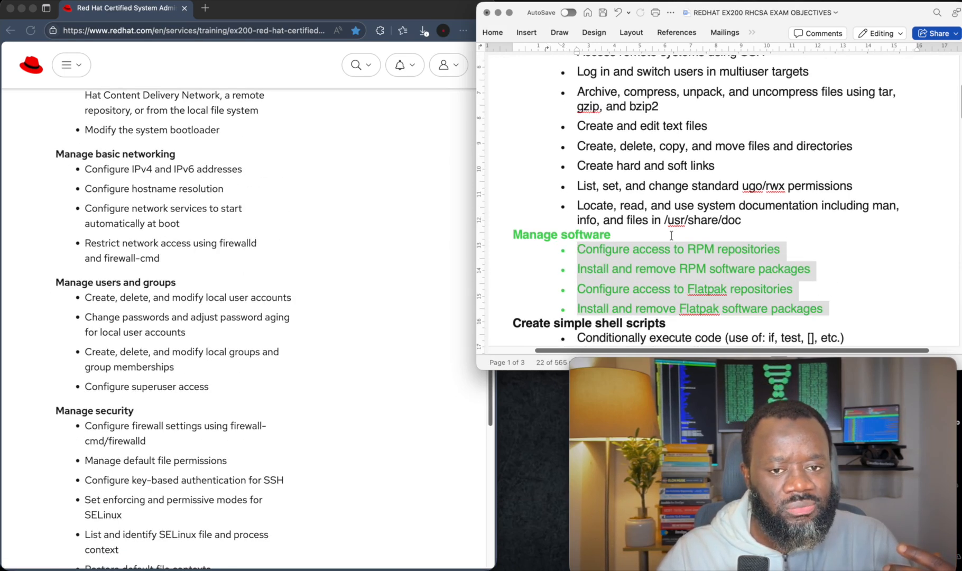
{"action": "scroll", "scroll_direction": "down", "scroll_amount": 3}
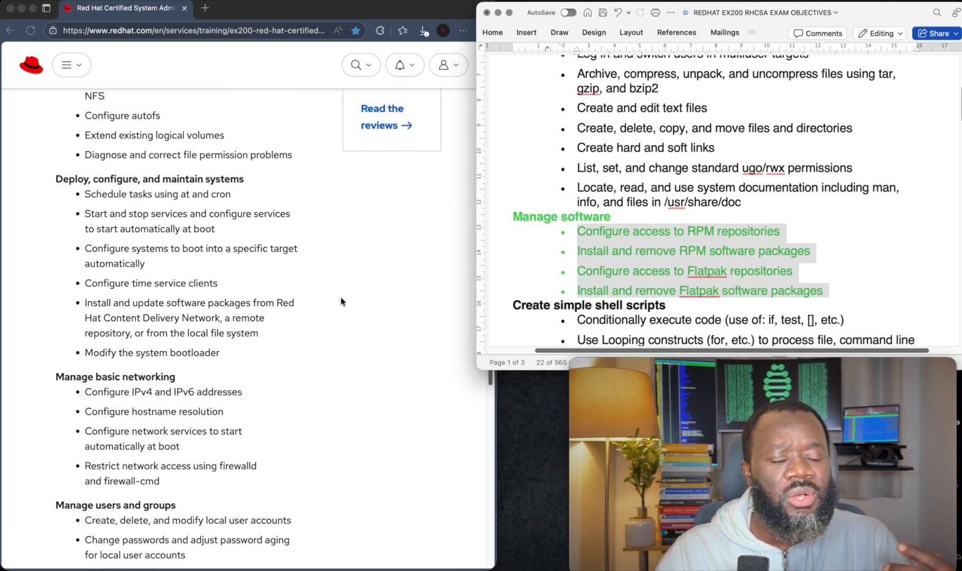
{"action": "scroll", "scroll_direction": "down", "scroll_amount": 3}
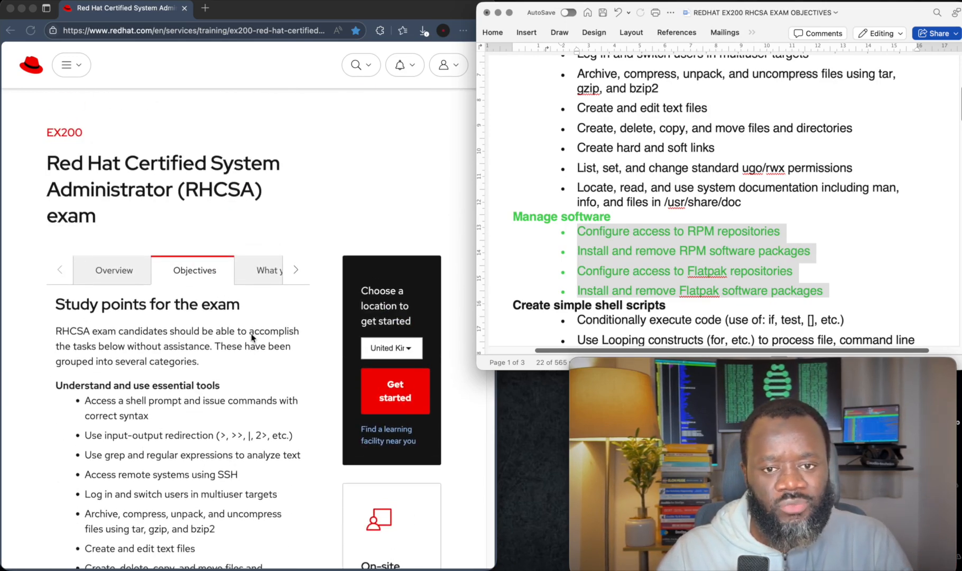
{"action": "double_click", "coordinate": [704, 271]}
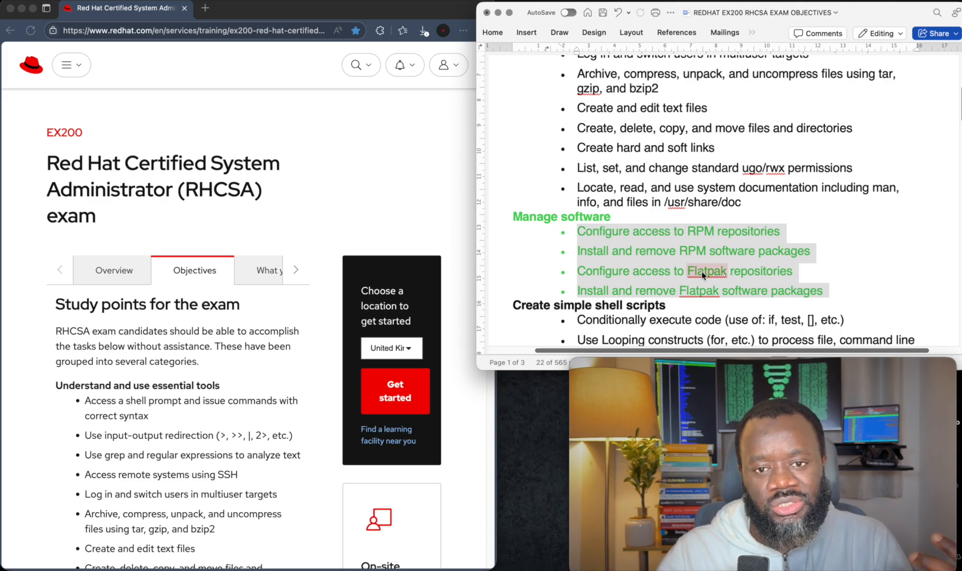
{"action": "mouse_move", "coordinate": [822, 252]}
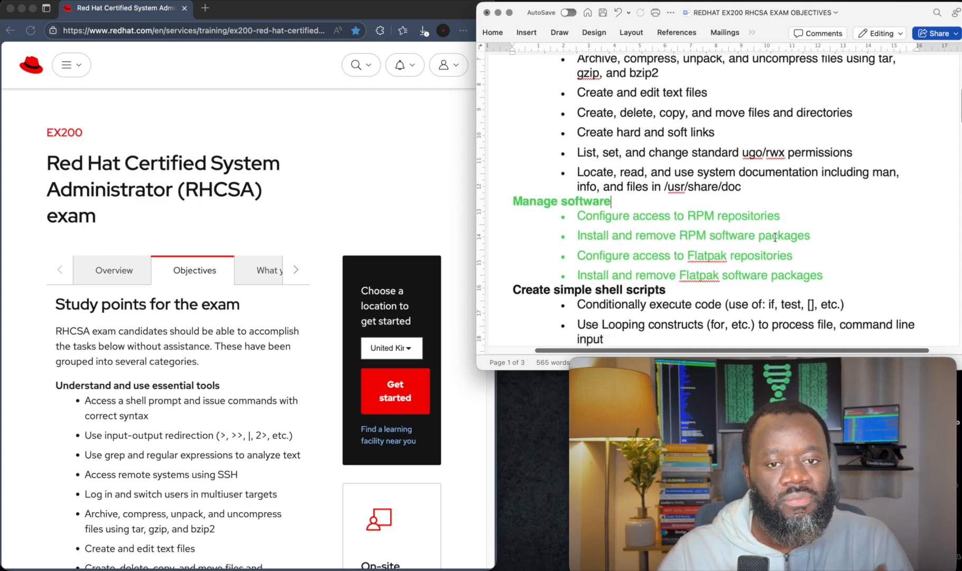
{"action": "scroll", "scroll_direction": "down", "scroll_amount": 3}
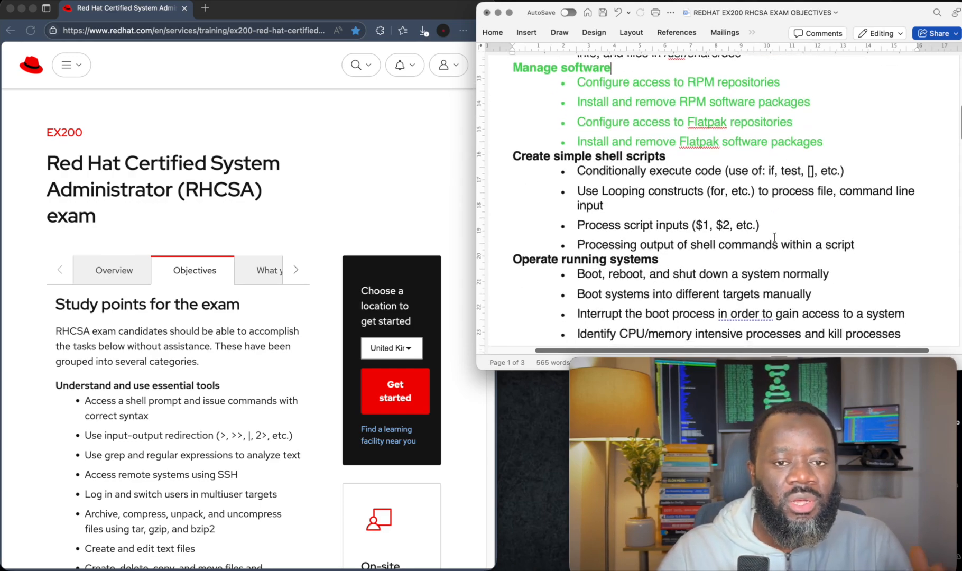
{"action": "scroll", "scroll_direction": "down", "scroll_amount": 3}
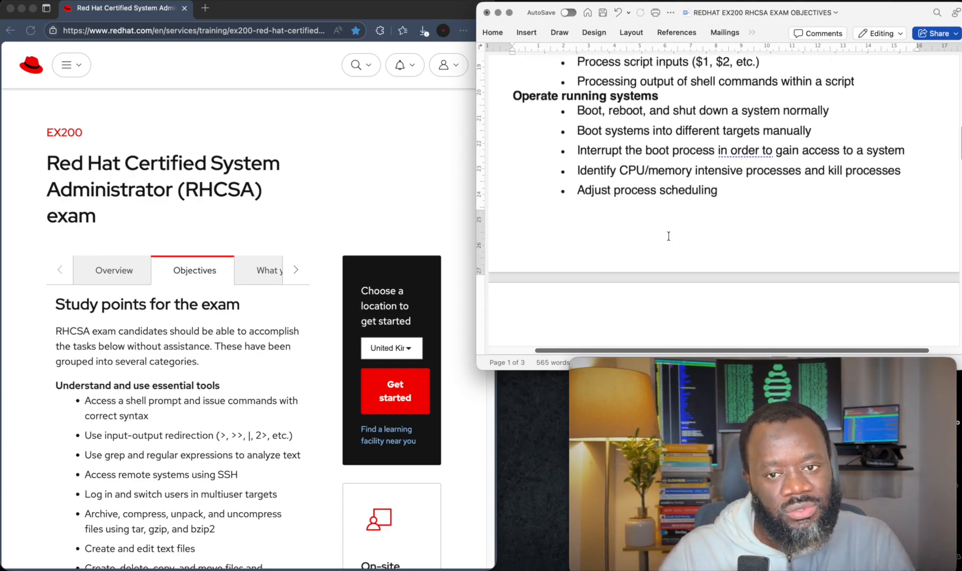
{"action": "scroll", "scroll_direction": "down", "scroll_amount": 3}
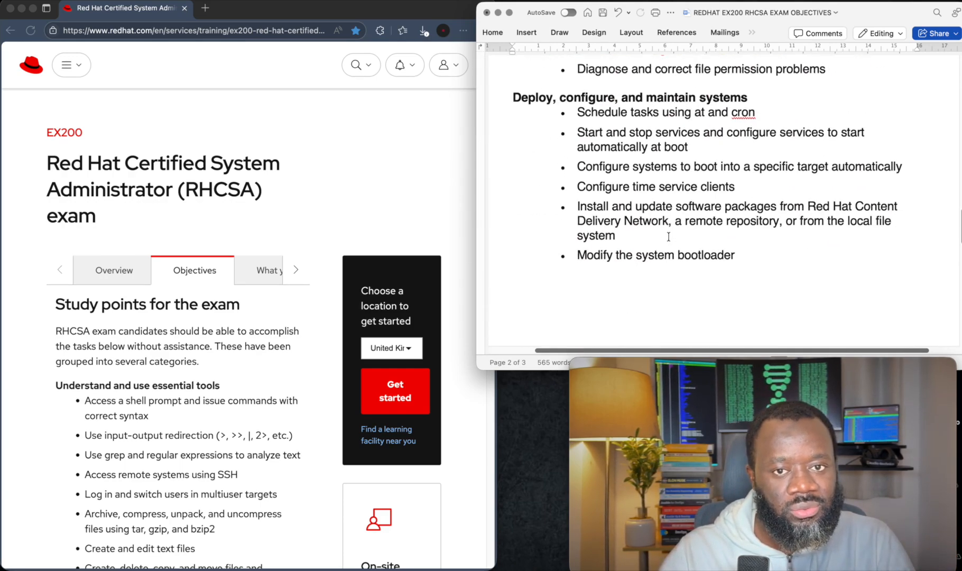
{"action": "scroll", "scroll_direction": "down", "scroll_amount": 3}
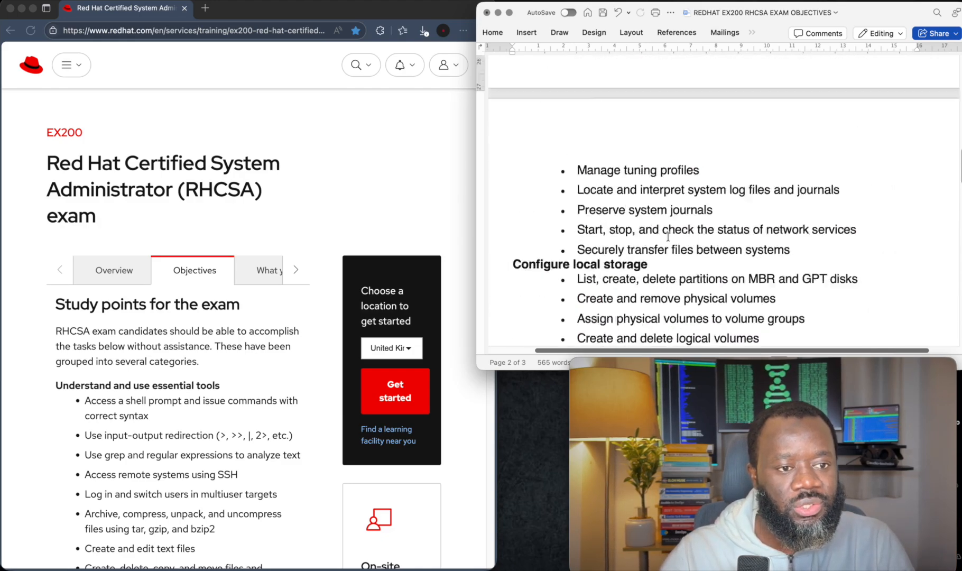
{"action": "scroll", "scroll_direction": "up", "scroll_amount": 3}
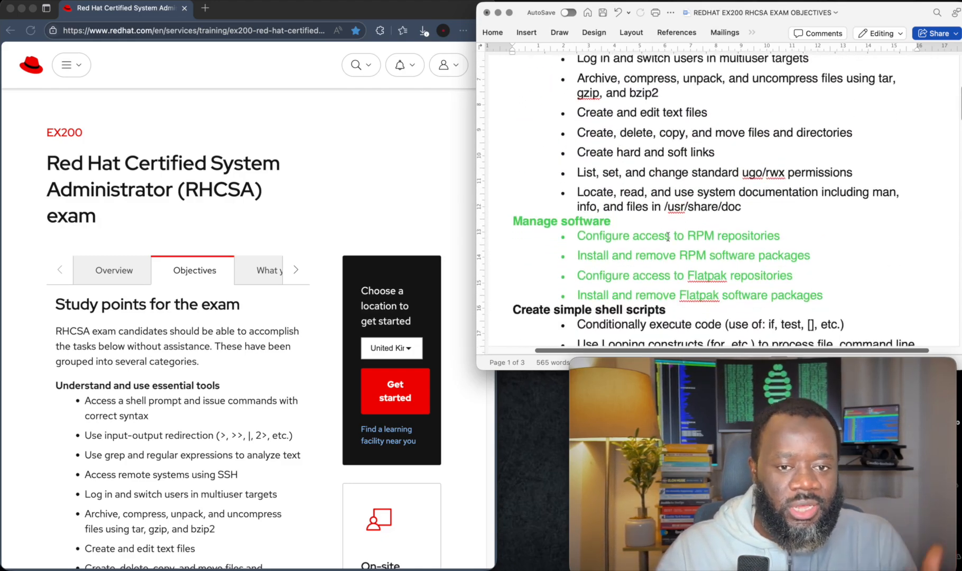
{"action": "left_click", "coordinate": [611, 221]}
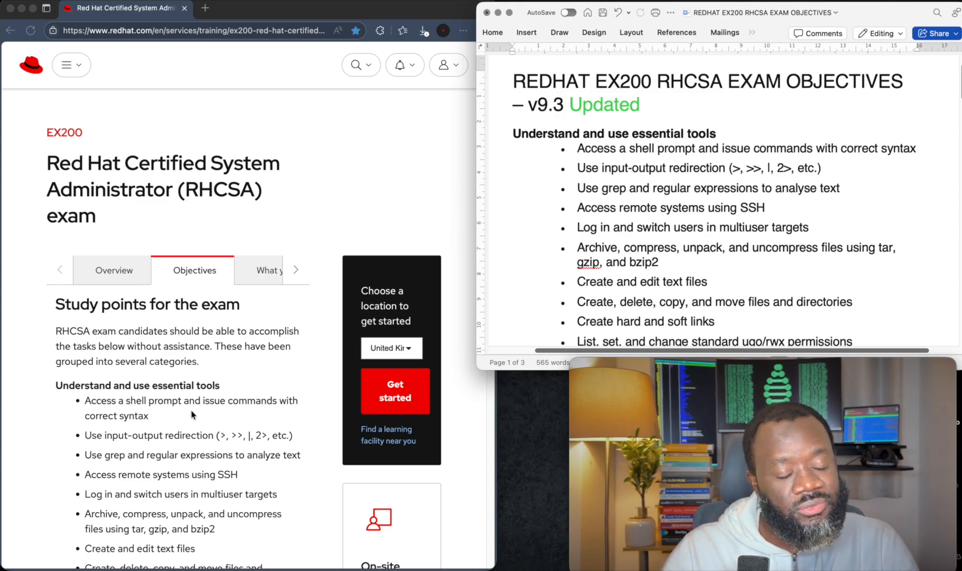
{"action": "mouse_move", "coordinate": [375, 299]}
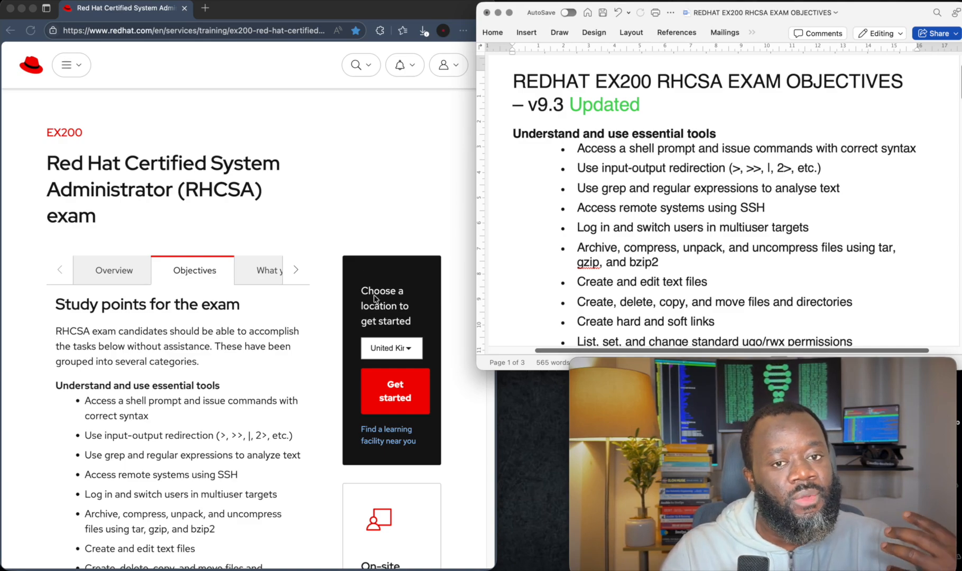
{"action": "scroll", "scroll_direction": "down", "scroll_amount": 3}
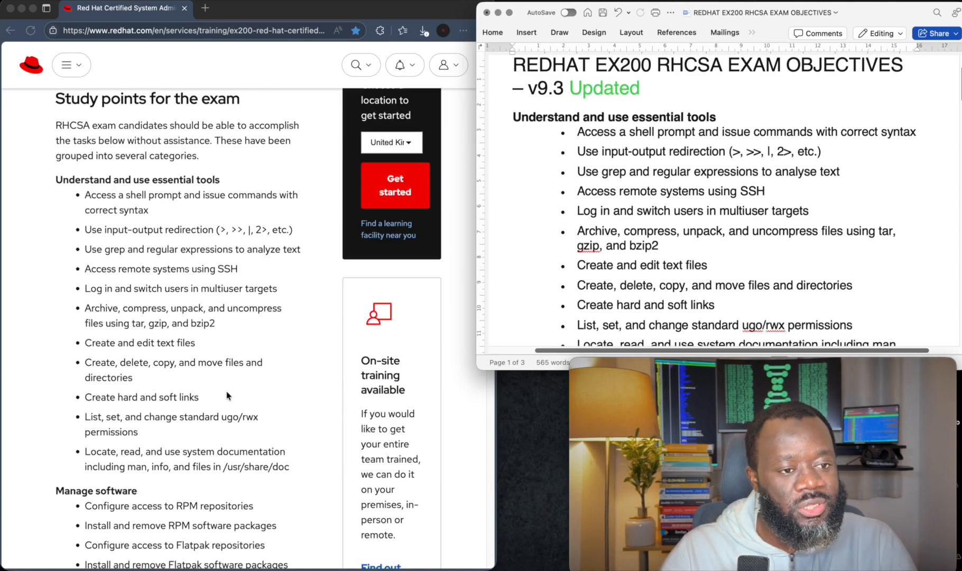
{"action": "scroll", "scroll_direction": "down", "scroll_amount": 3}
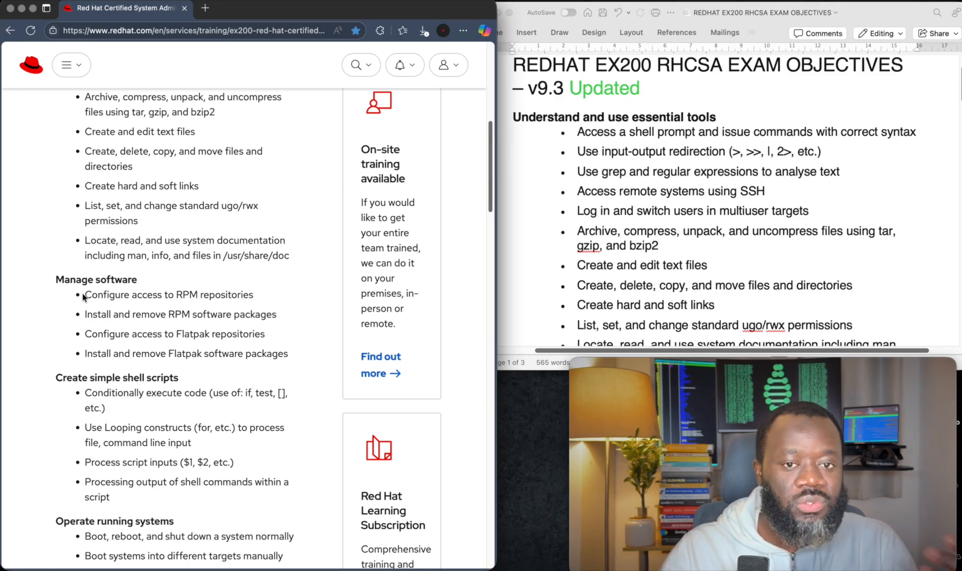
{"action": "mouse_move", "coordinate": [704, 280]}
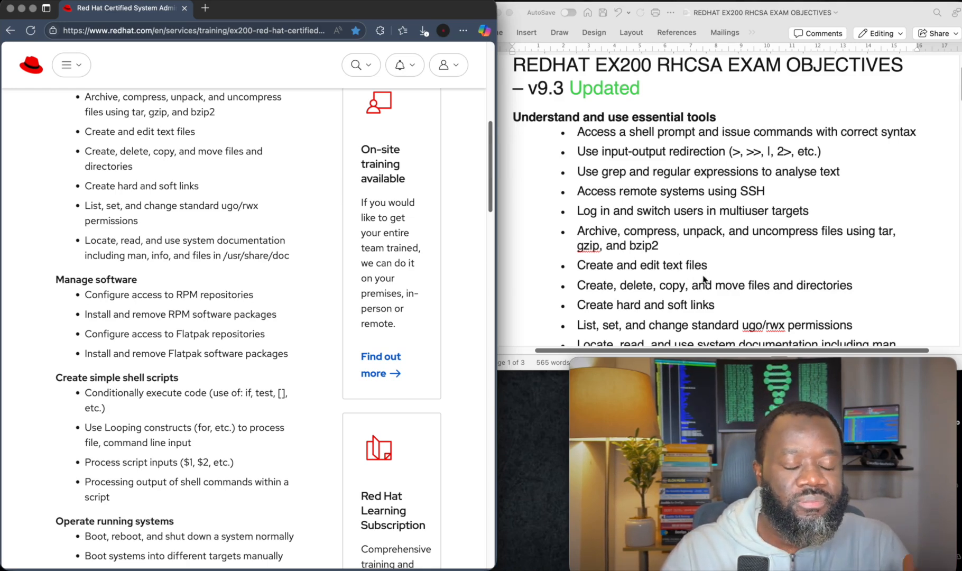
{"action": "scroll", "scroll_direction": "down", "scroll_amount": 3}
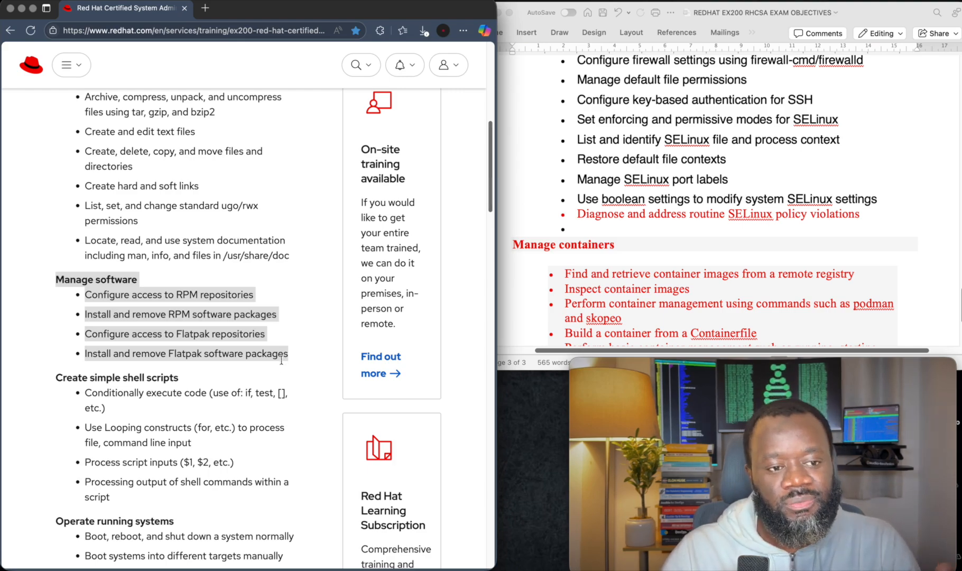
{"action": "scroll", "scroll_direction": "down", "scroll_amount": 3}
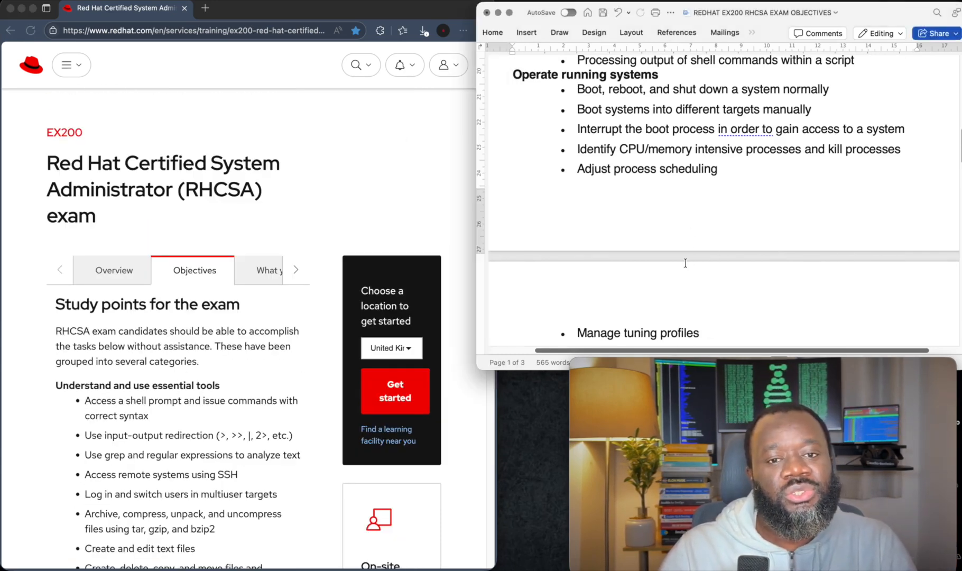
{"action": "scroll", "scroll_direction": "up", "scroll_amount": 3}
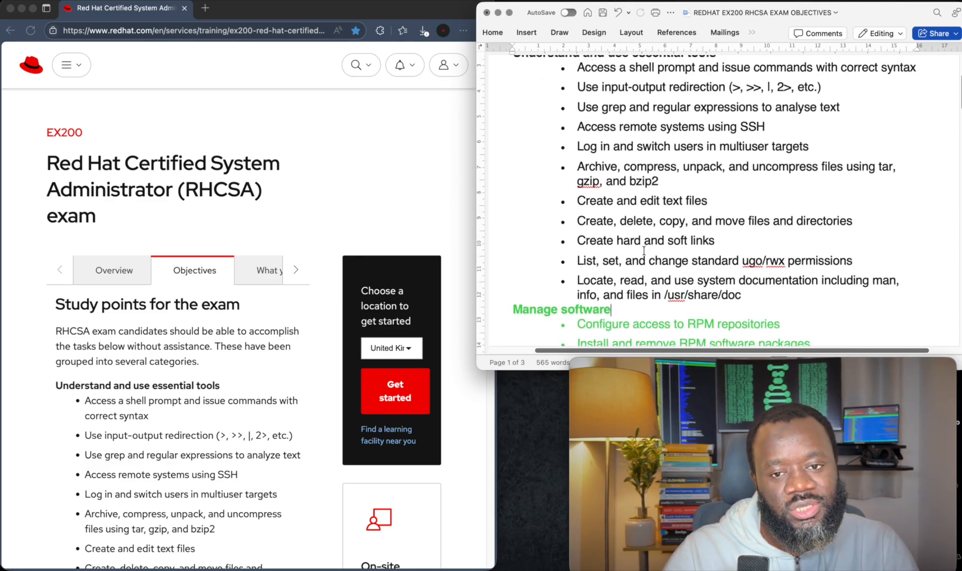
{"action": "scroll", "scroll_direction": "down", "scroll_amount": 3}
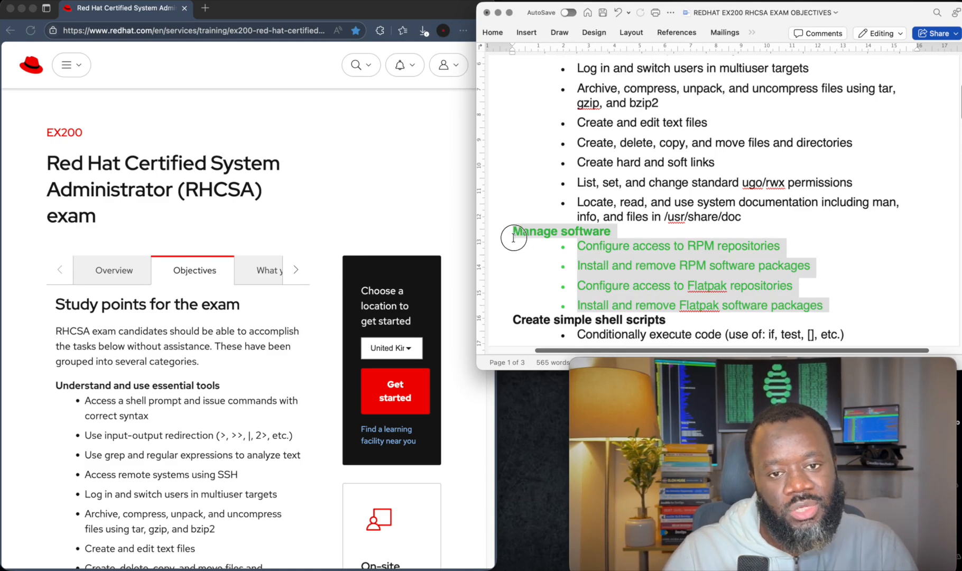